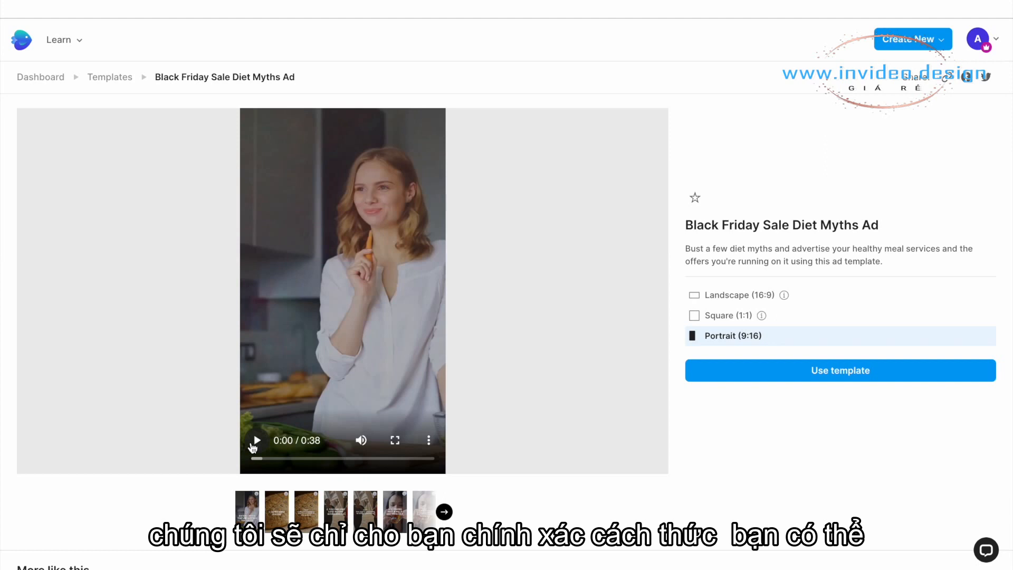
mouse_move(227, 464)
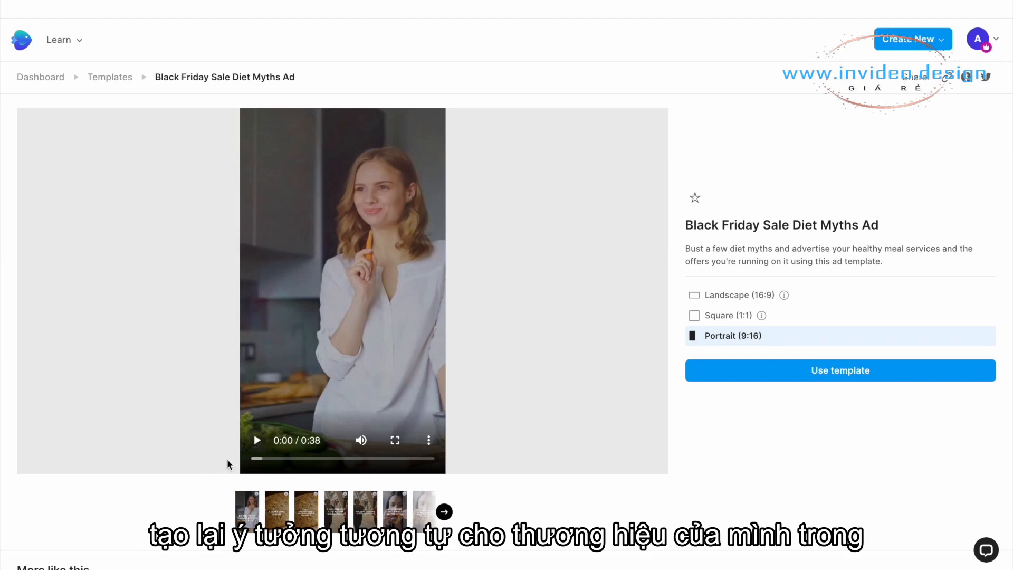
Step: Preview the Black Friday Sale Diet Myths Ad template and start a project from it
click(257, 440)
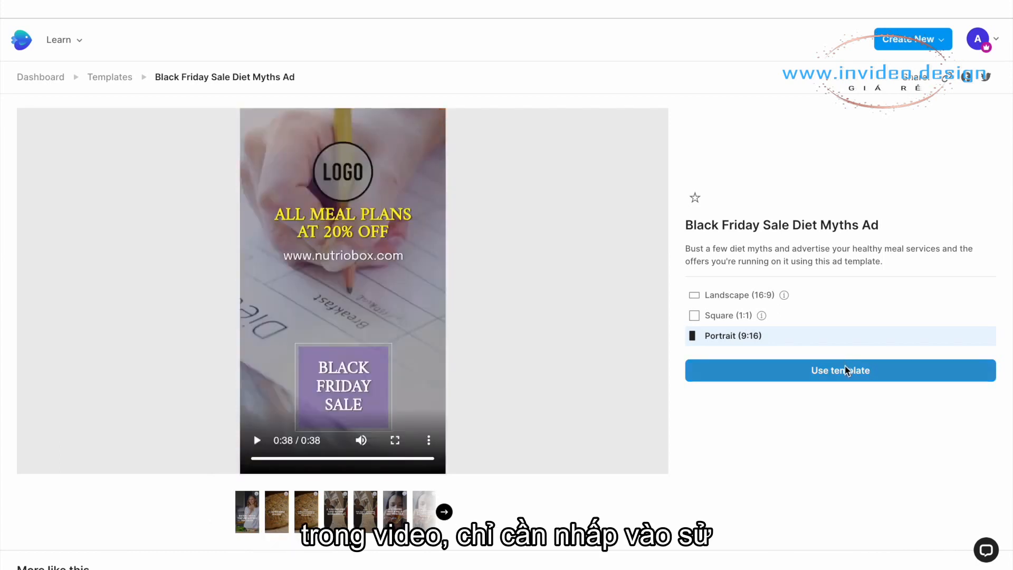
click(840, 370)
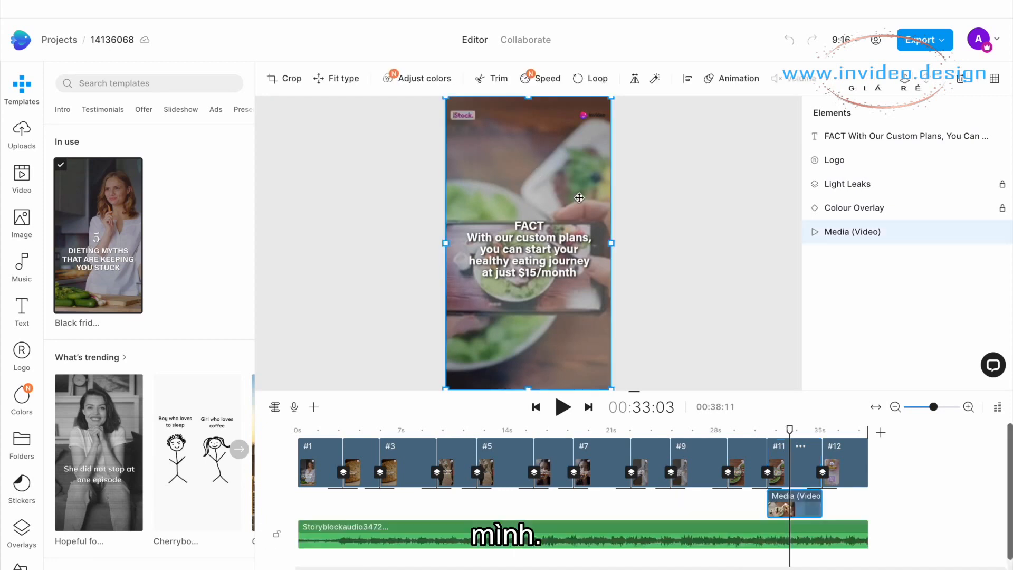
Step: Browse the stock image, text style and uploaded media libraries for the ad
click(527, 252)
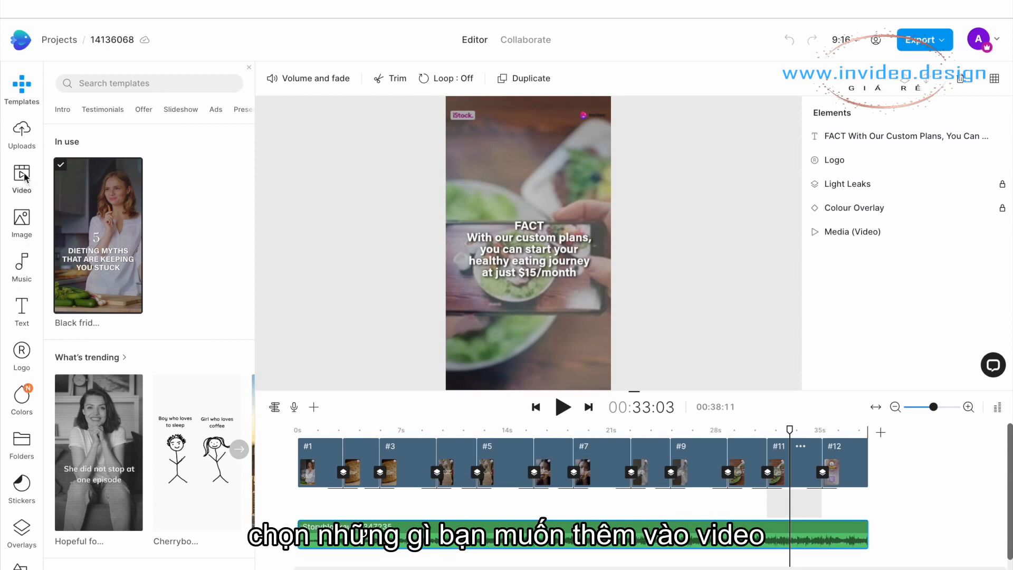
click(21, 223)
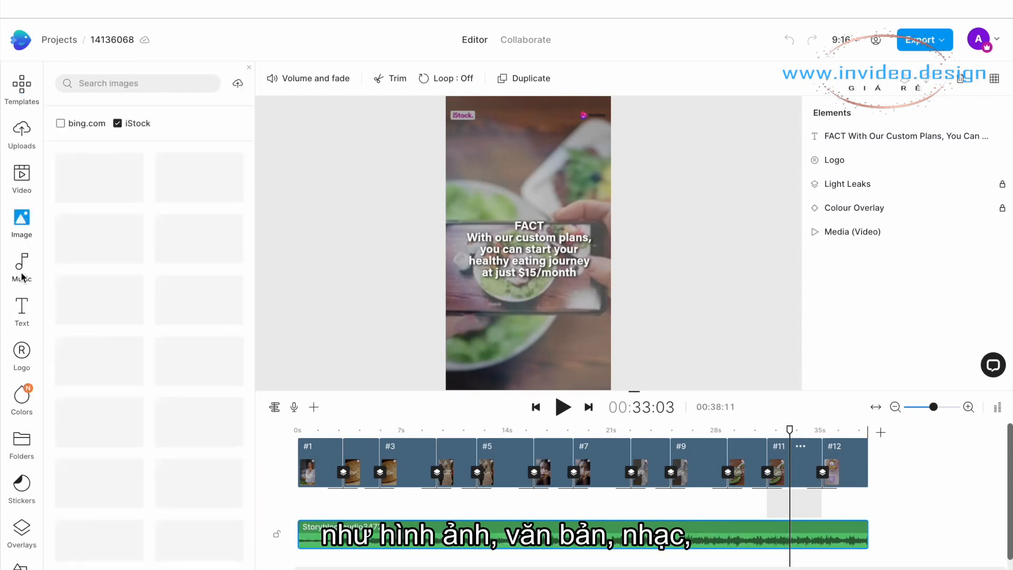
click(21, 313)
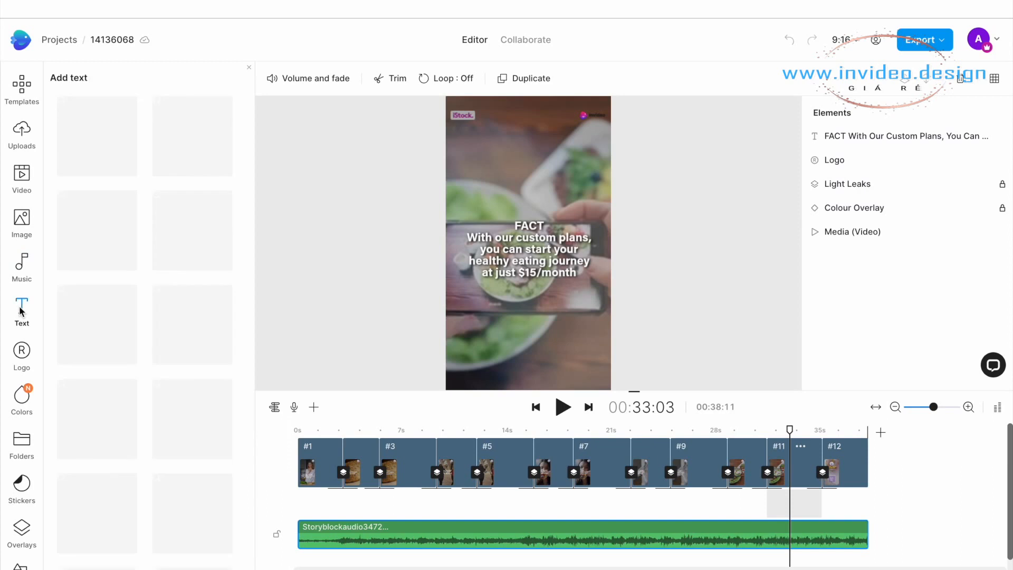
click(22, 311)
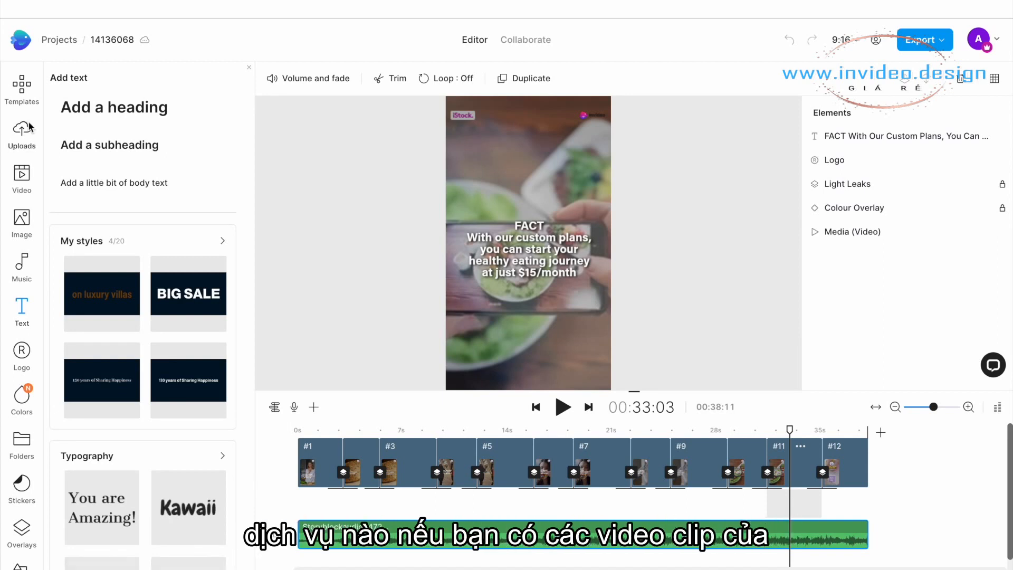
click(21, 134)
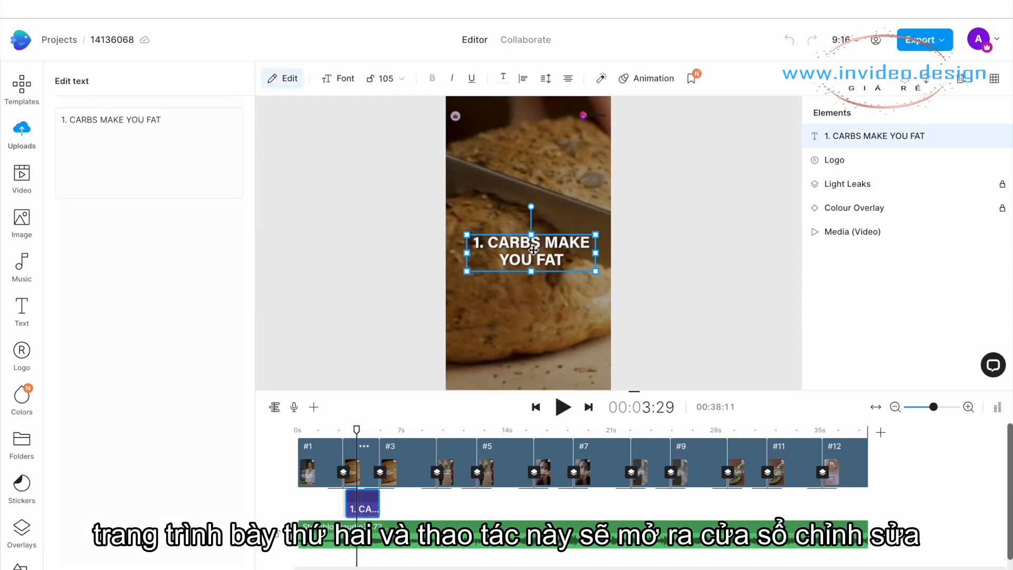
Step: Edit the '1. CARBS MAKE YOU FAT' heading, then move to the opening scene's title
double_click(113, 120)
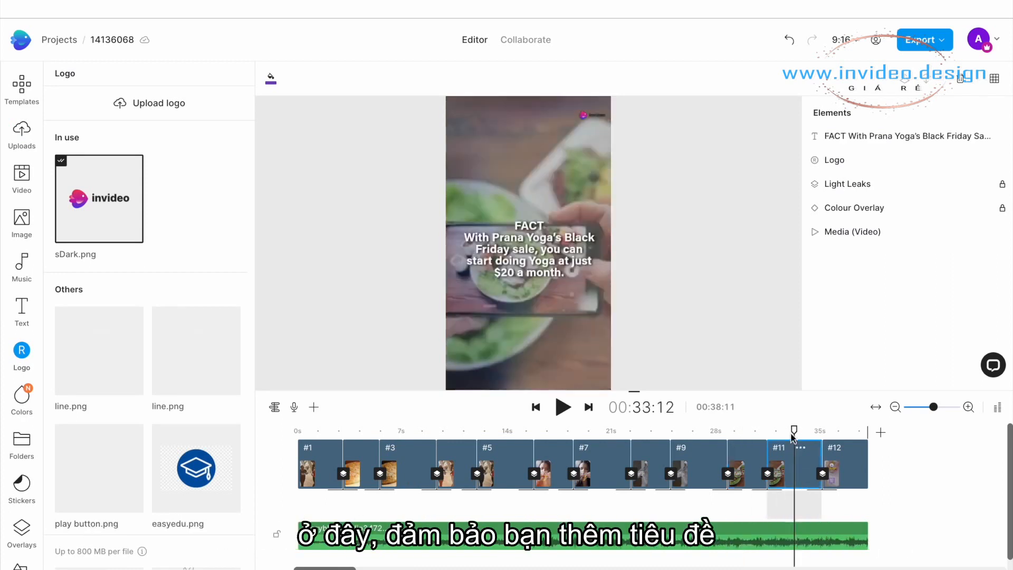
click(329, 431)
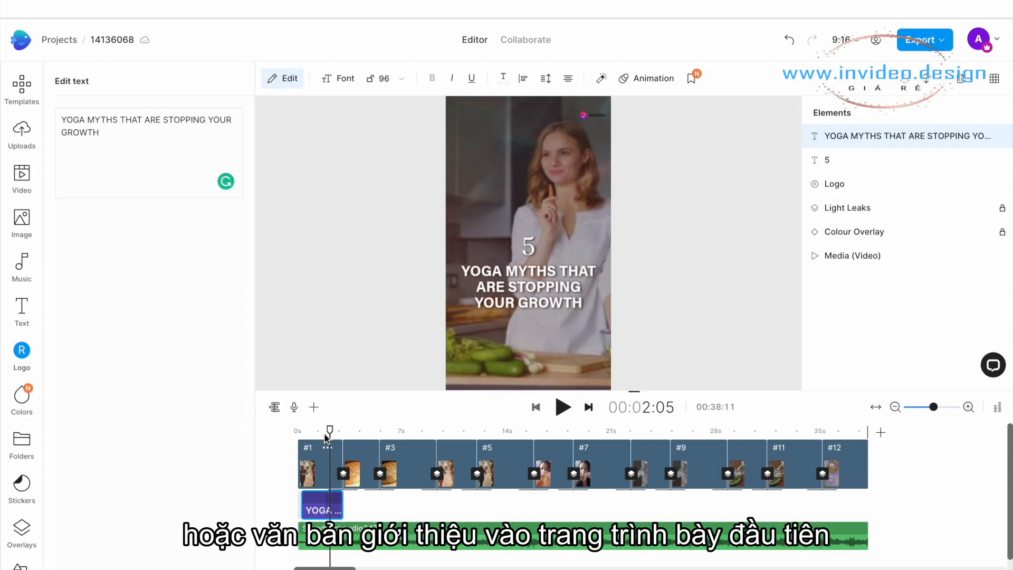
mouse_move(812, 424)
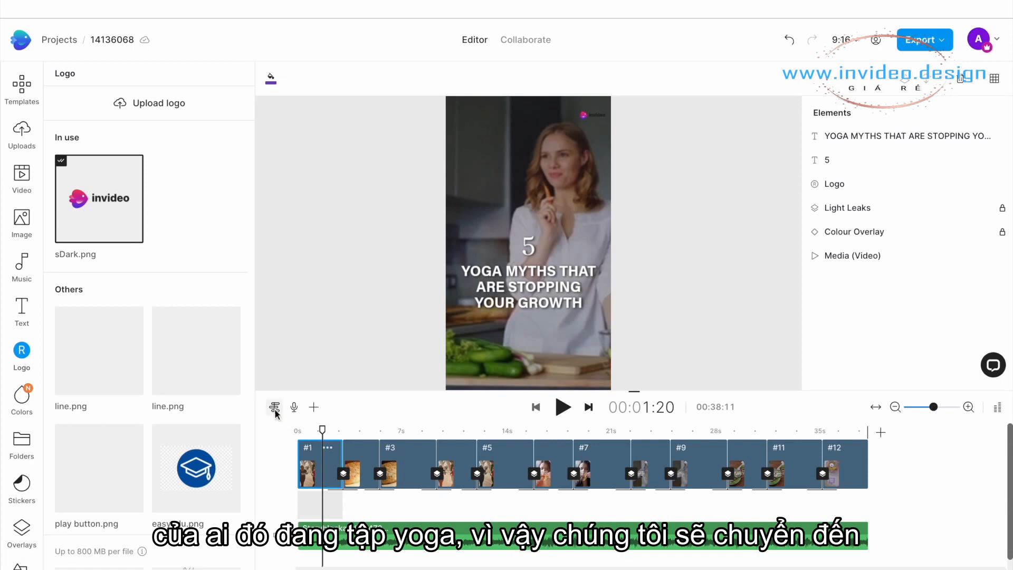
Step: Replace the scene's footage with a 'yoga' sunset clip trimmed to fit the scene
click(21, 179)
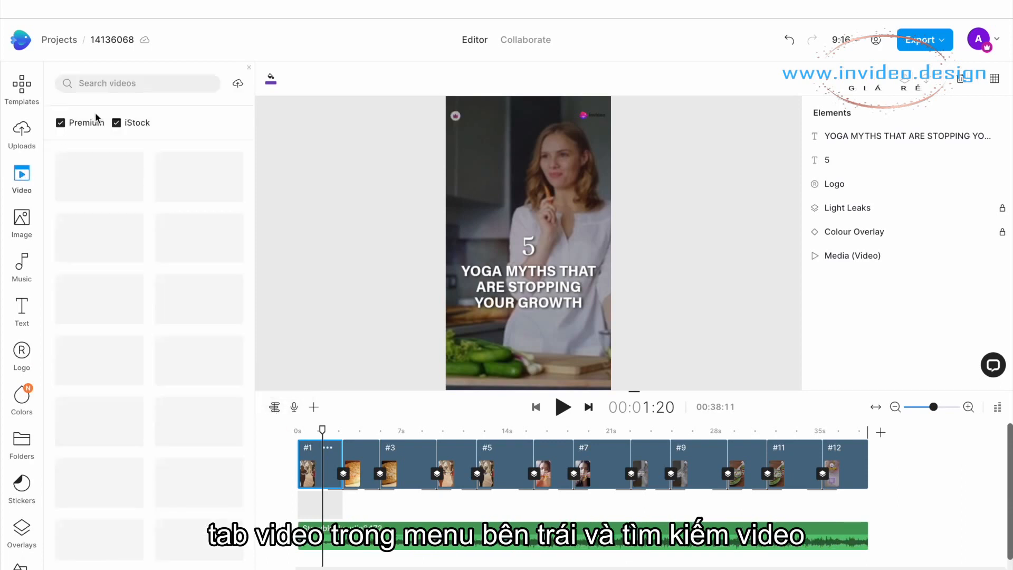
text(yoga)
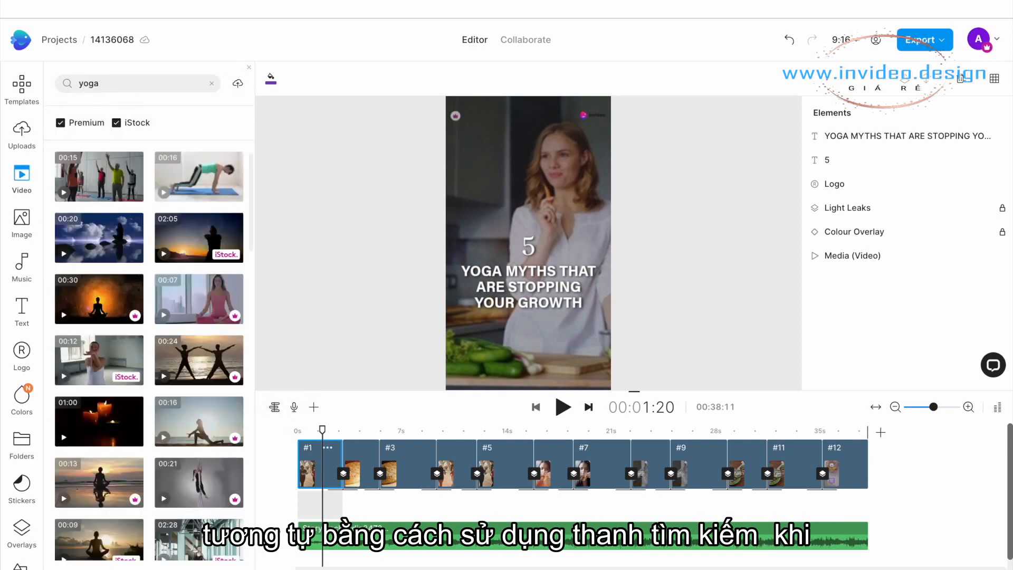
scroll(down, 3)
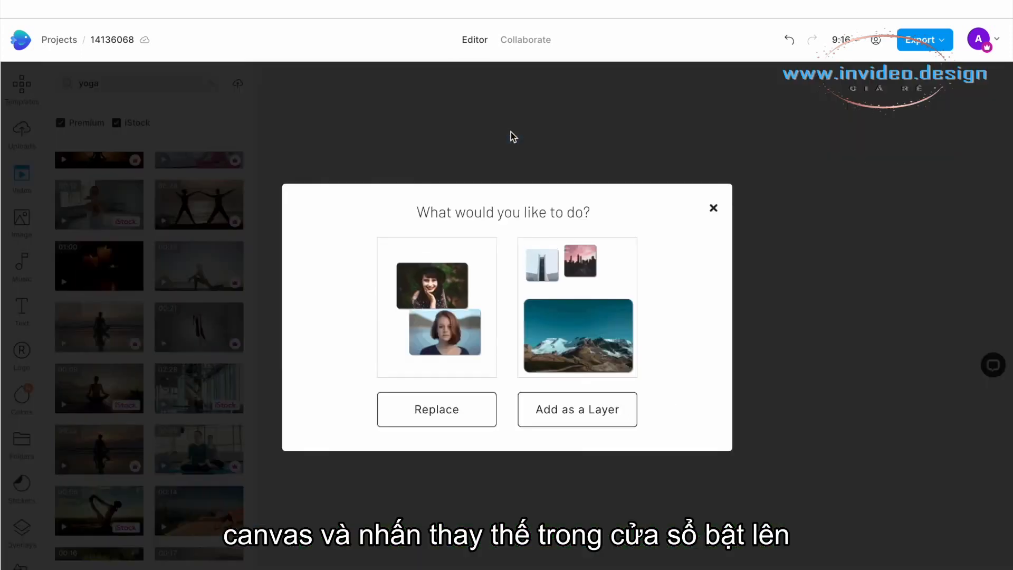
click(437, 409)
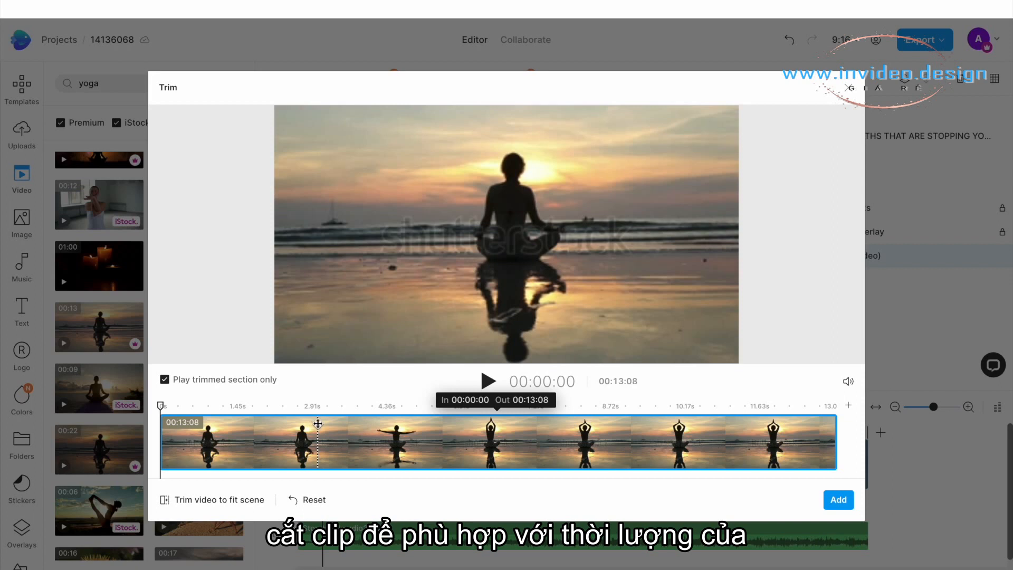
mouse_move(319, 451)
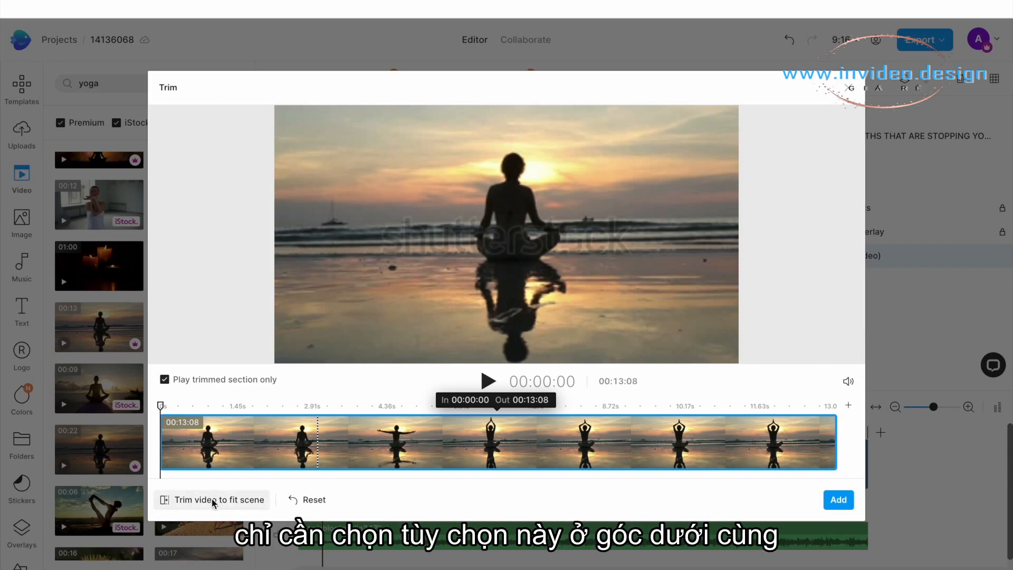
mouse_move(228, 509)
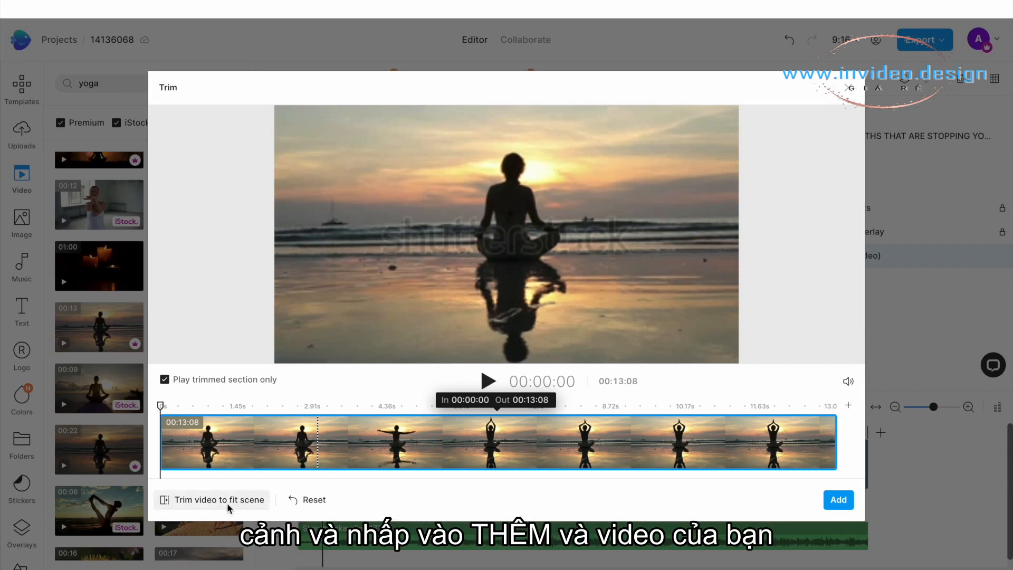
click(219, 499)
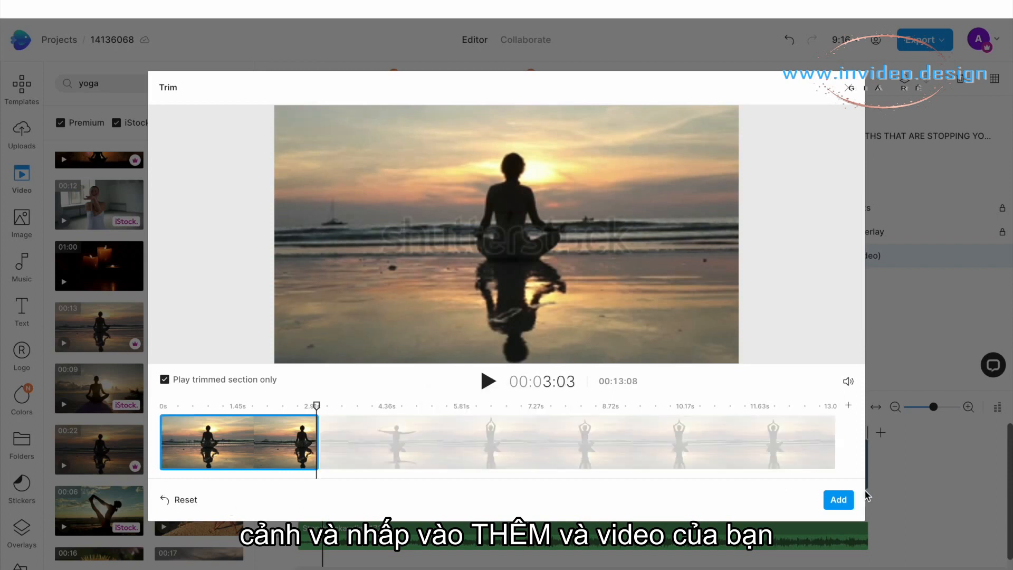
click(837, 500)
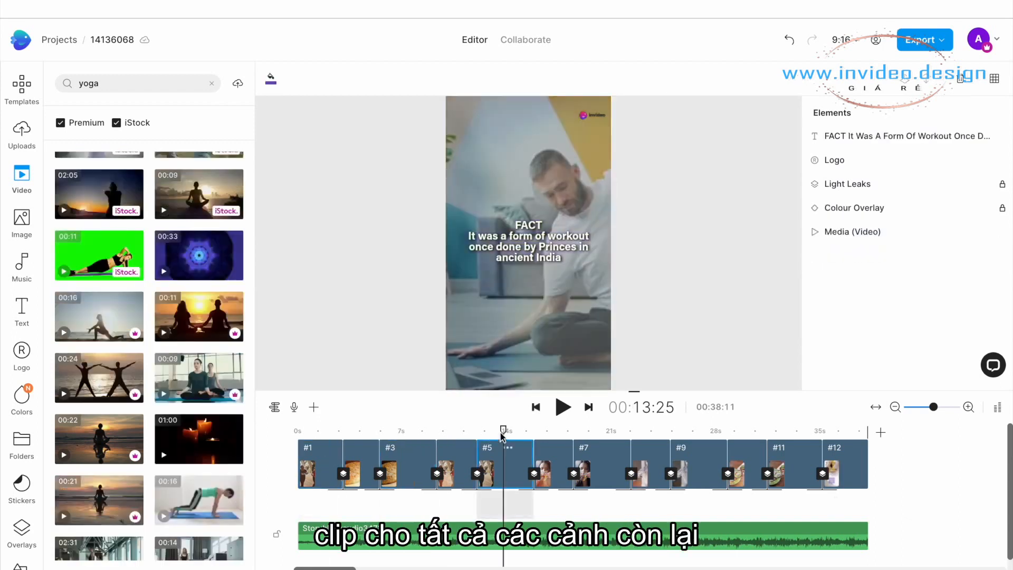
mouse_move(576, 435)
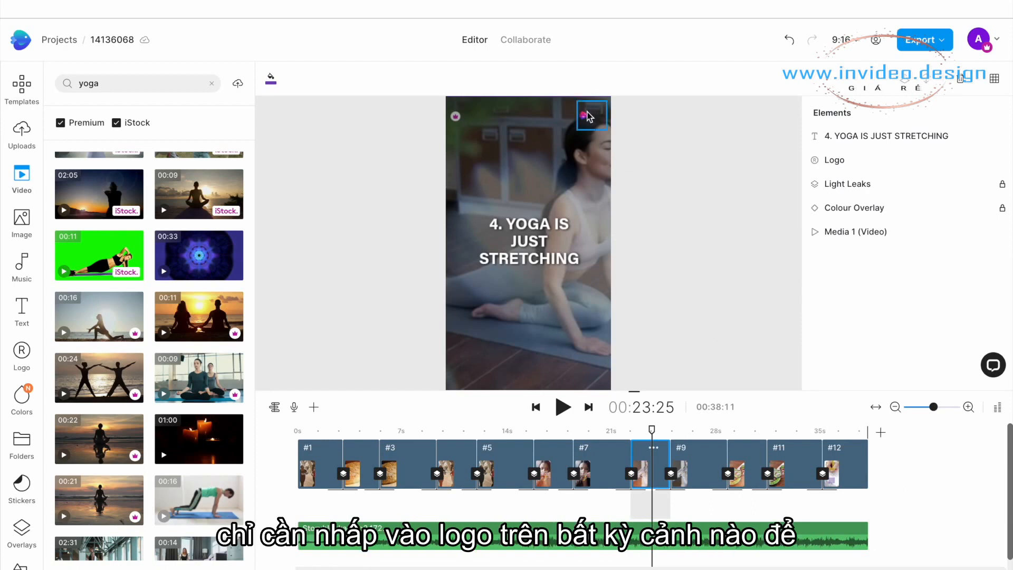
click(589, 114)
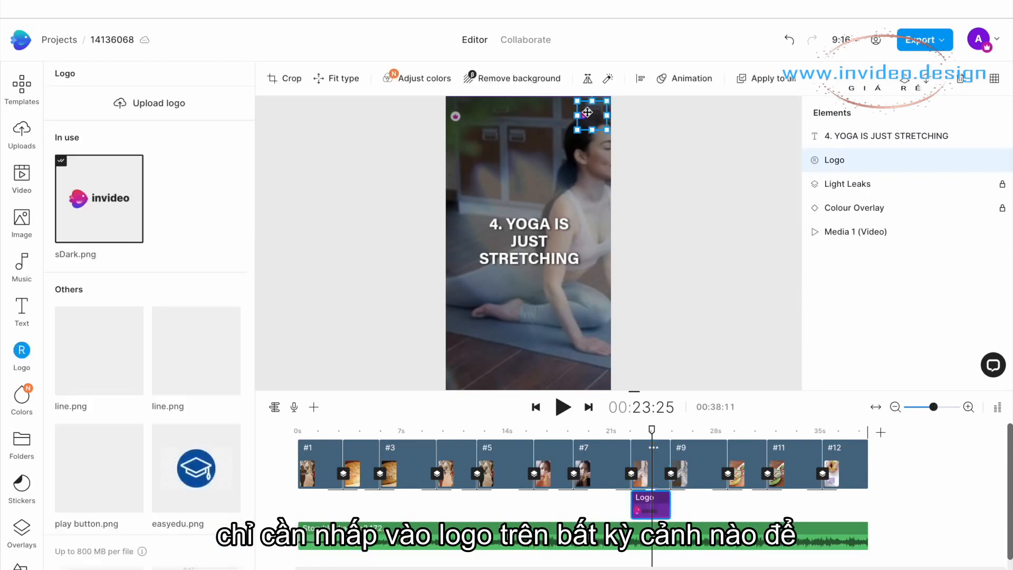
Step: Upload Prana.png as the ad's new logo
click(158, 103)
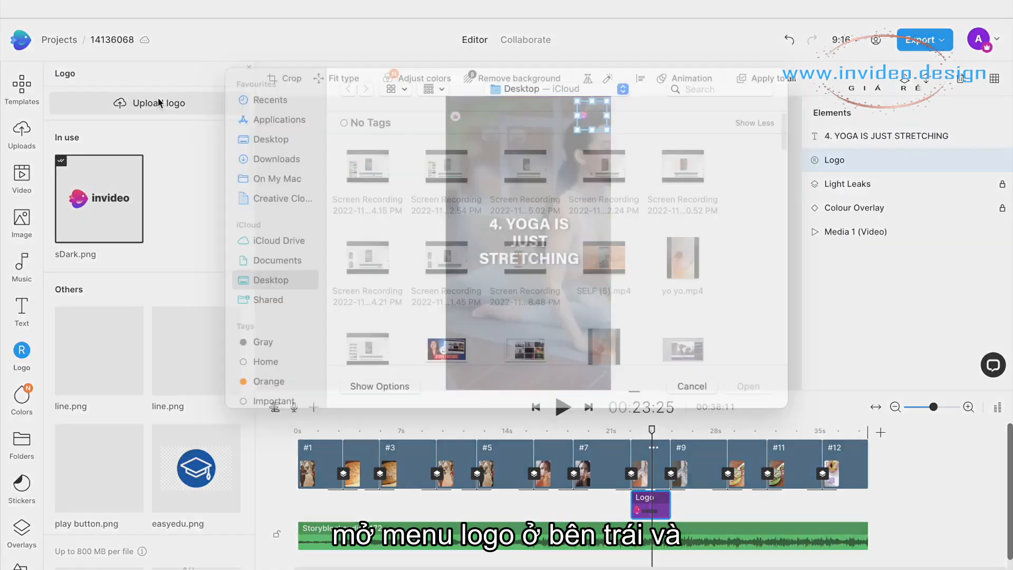
click(367, 187)
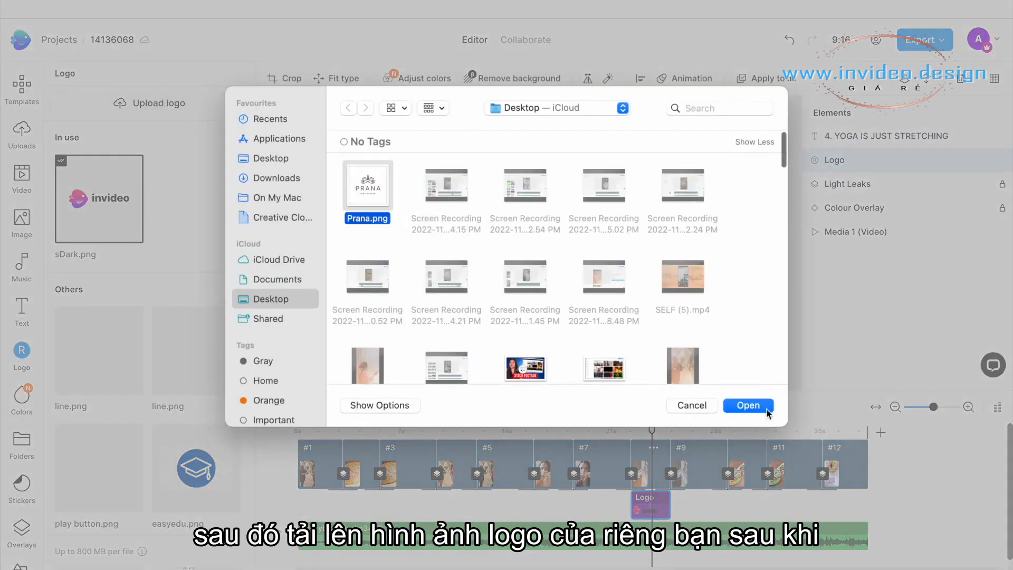
click(747, 405)
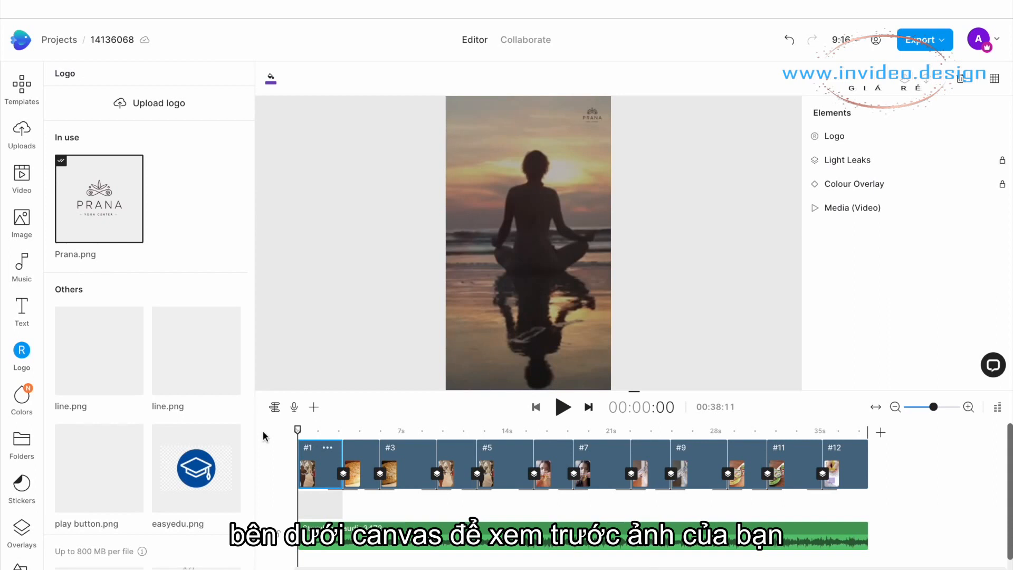
Step: Play the finished Prana yoga ad from the start and begin its export
click(561, 407)
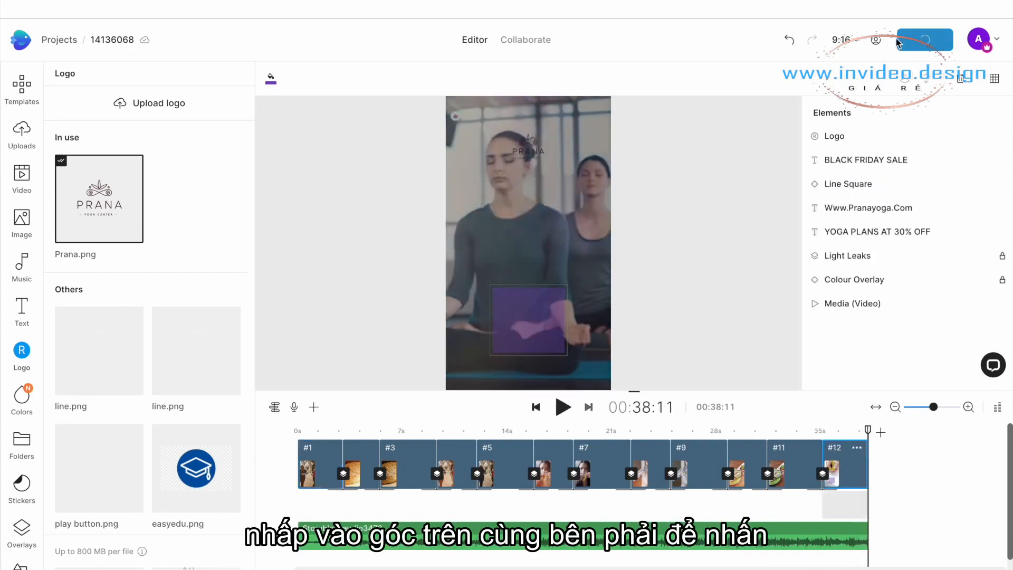
click(923, 39)
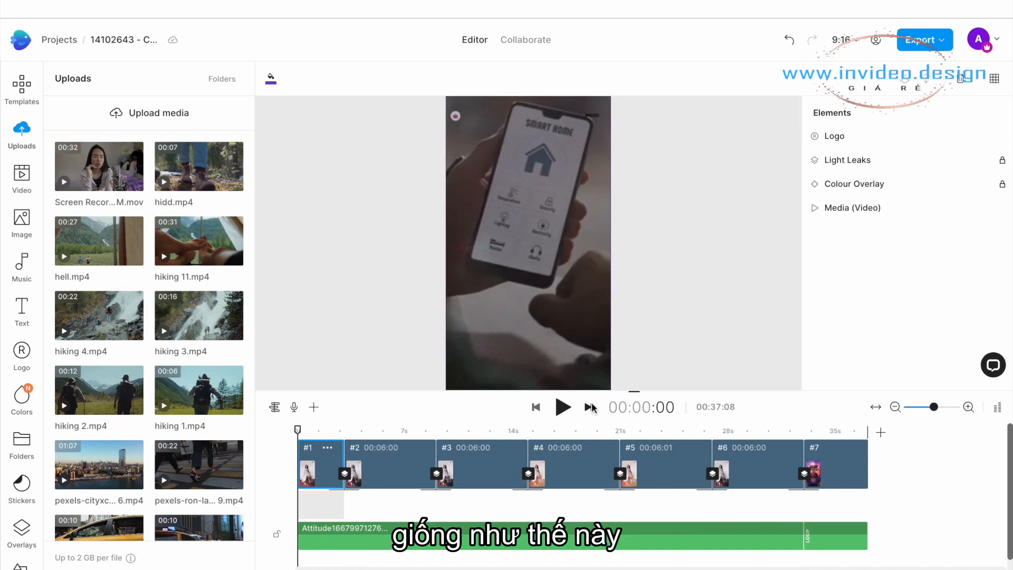
Step: Play the smart home Black Friday ad through to its 50%-off closing offer
click(561, 406)
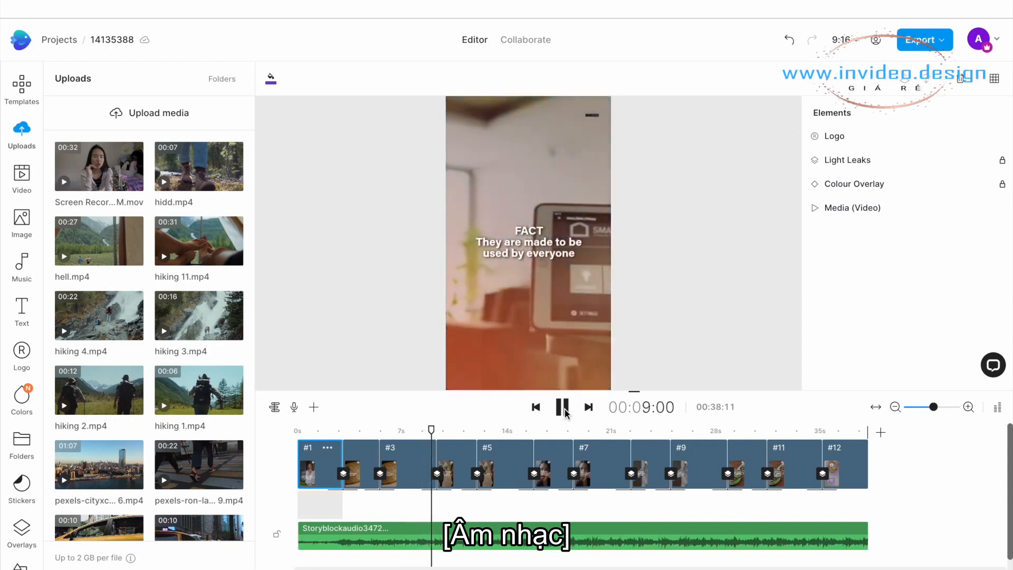
click(561, 407)
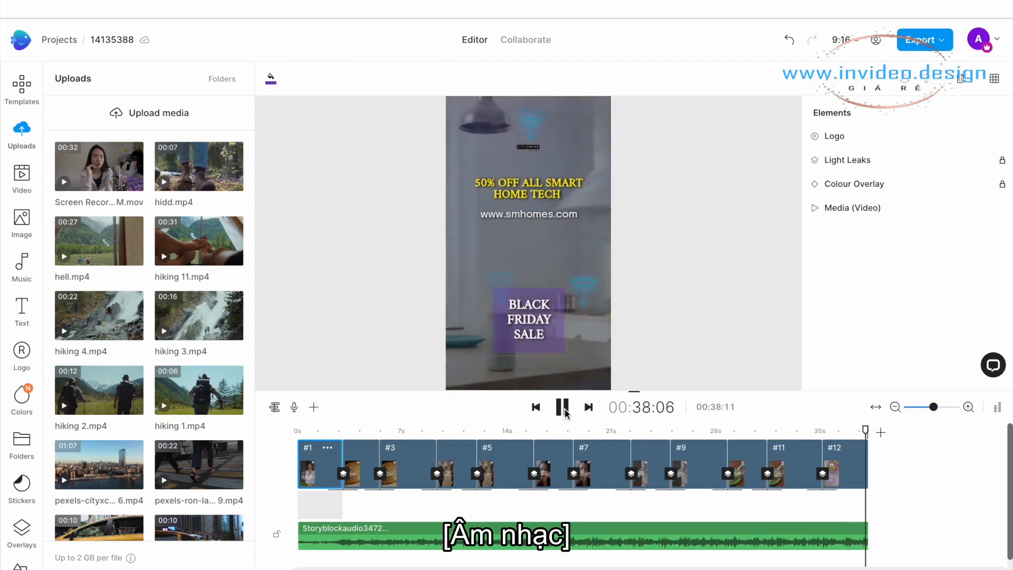
click(562, 406)
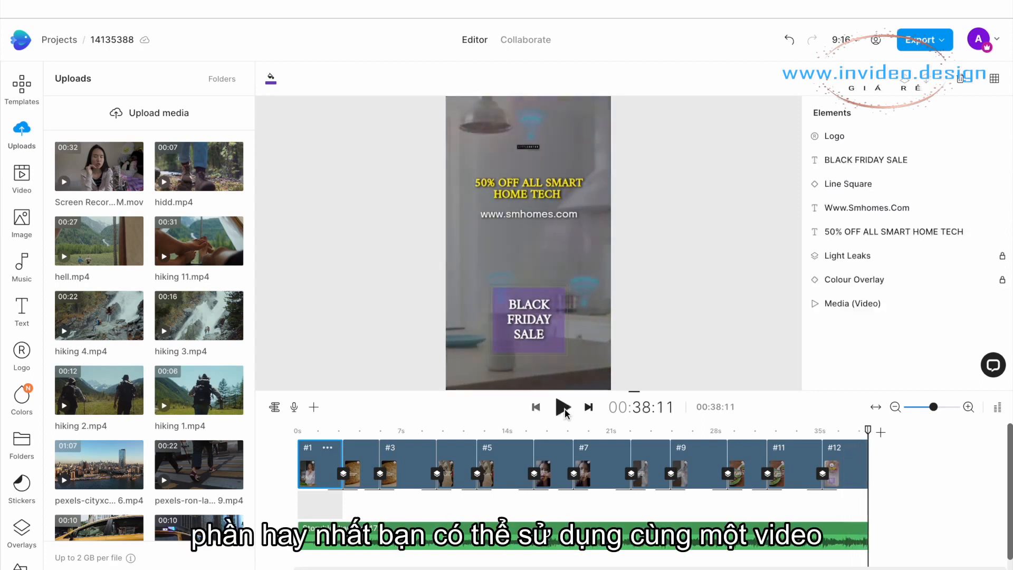